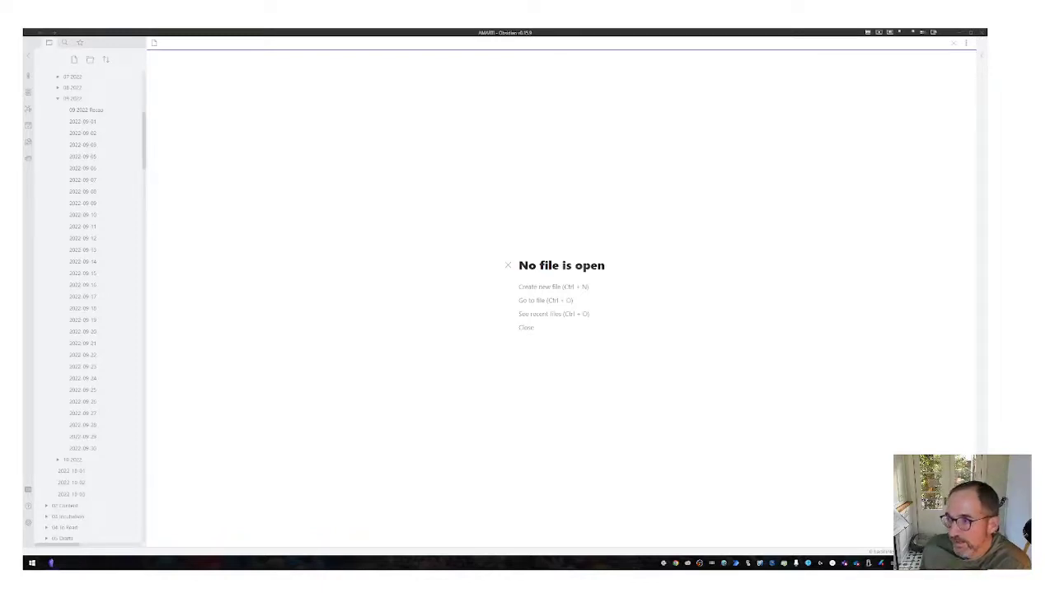
mouse_move(82, 121)
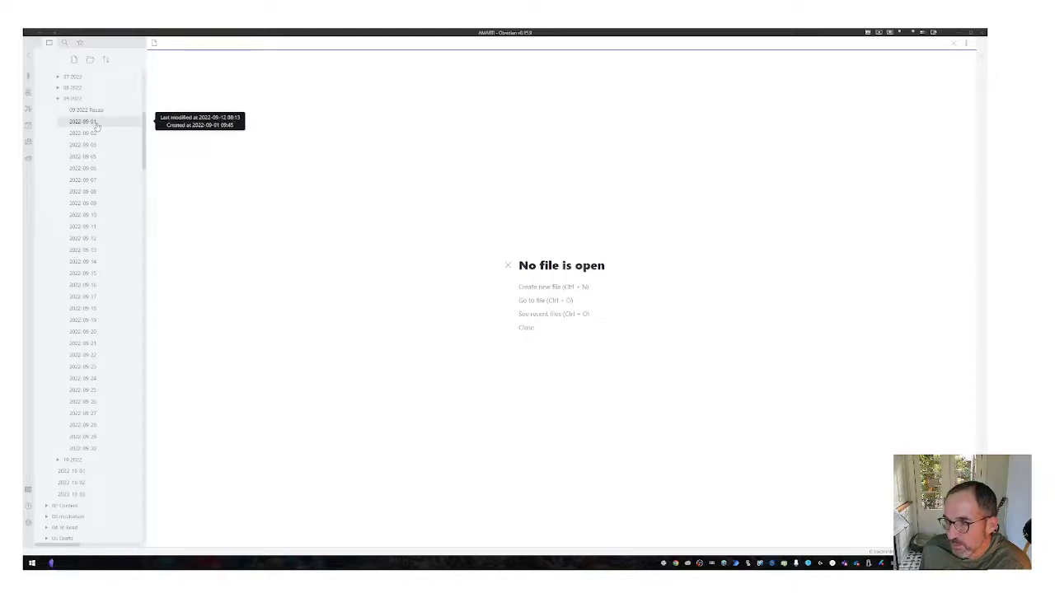
Open the 2022-09-01 daily note from the 09 2022 folder and read through it
left_click(83, 121)
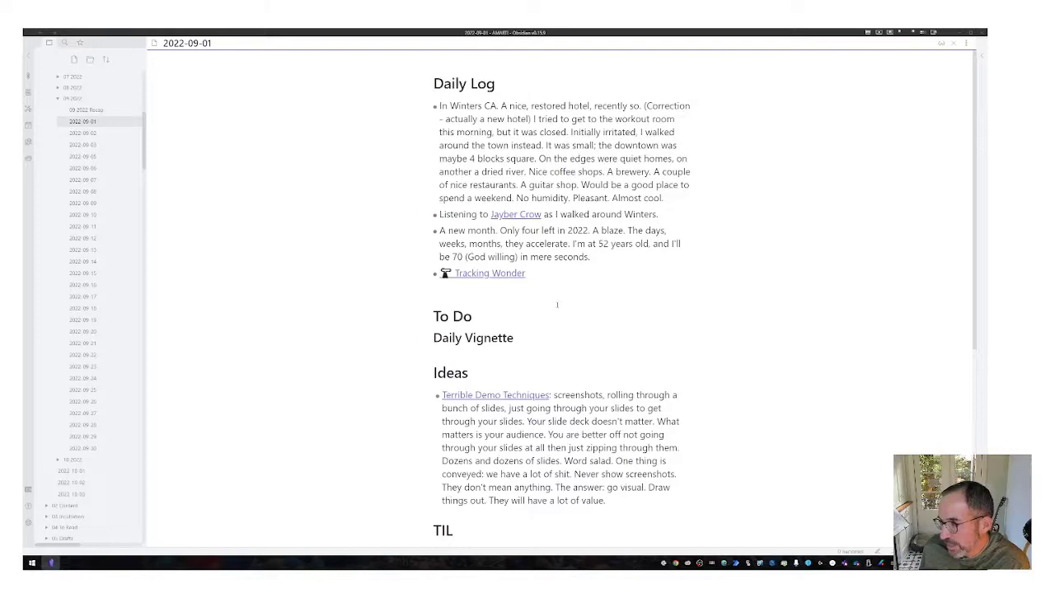
scroll("down", 3)
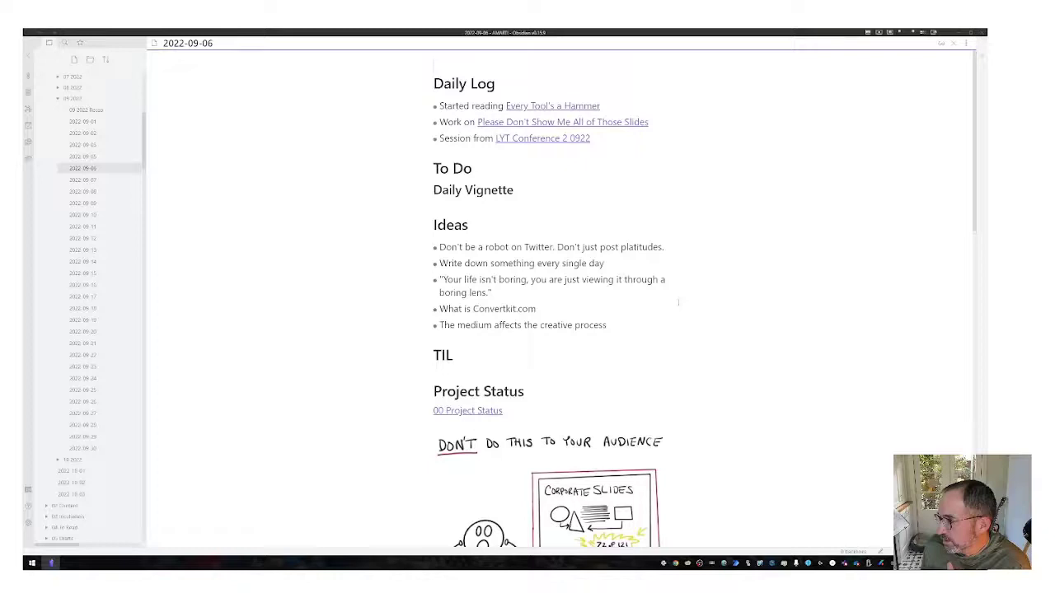
scroll("down", 3)
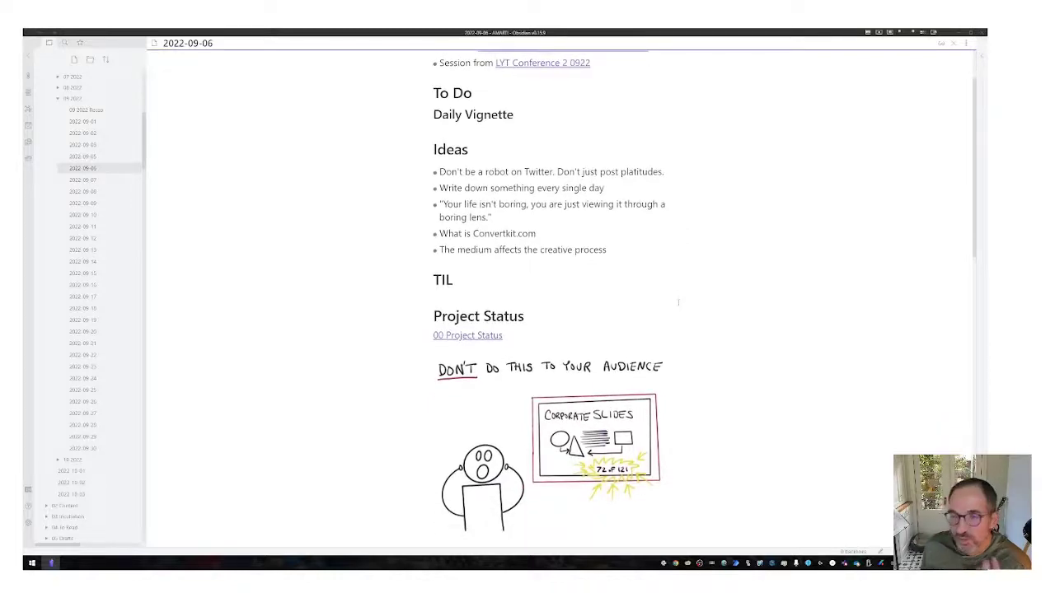
scroll("down", 3)
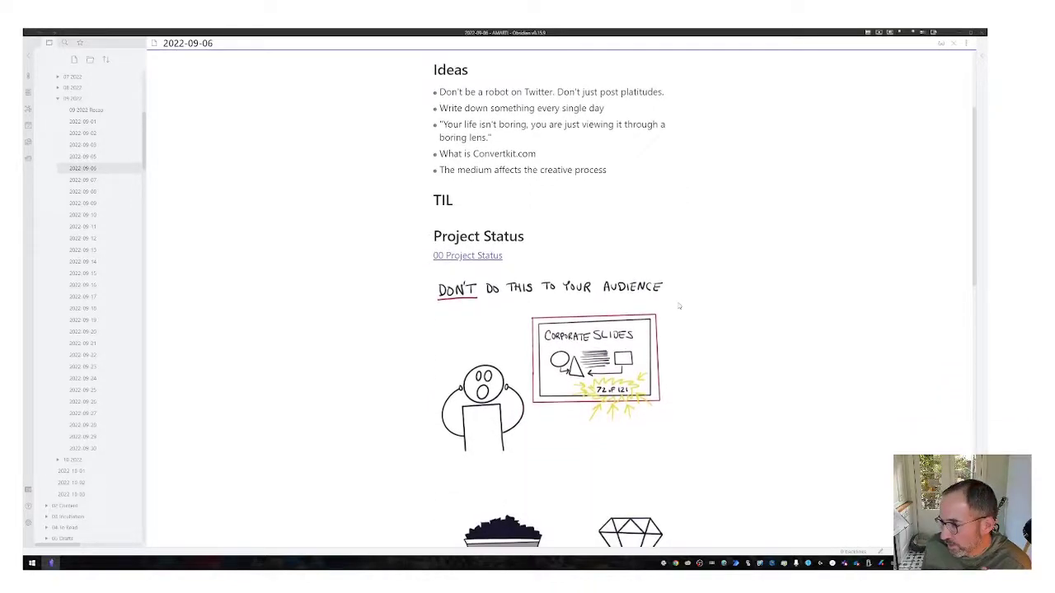
scroll("down", 3)
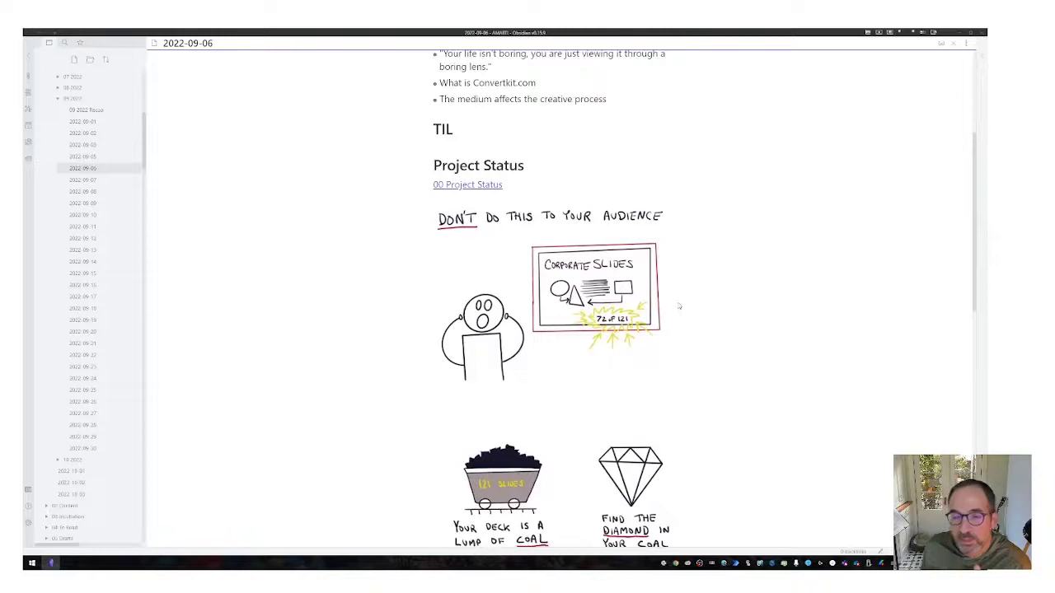
scroll("down", 3)
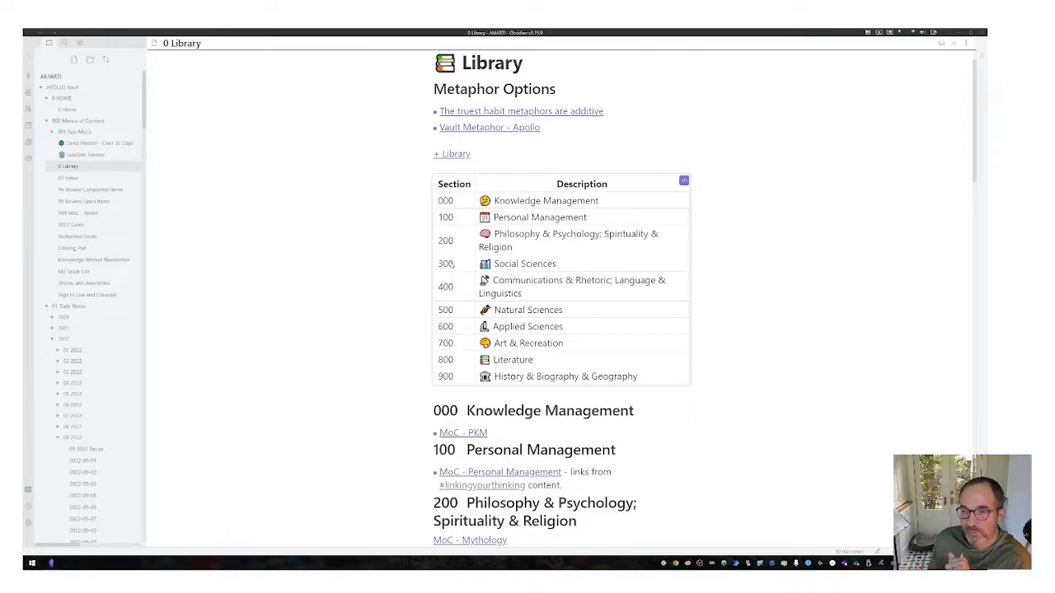
scroll("down", 3)
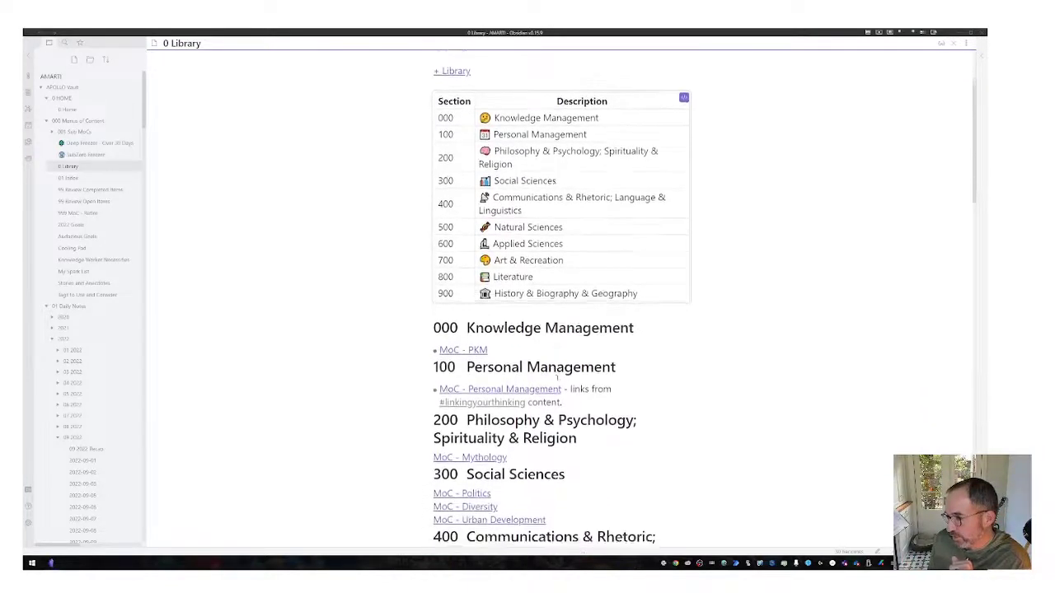
scroll("down", 3)
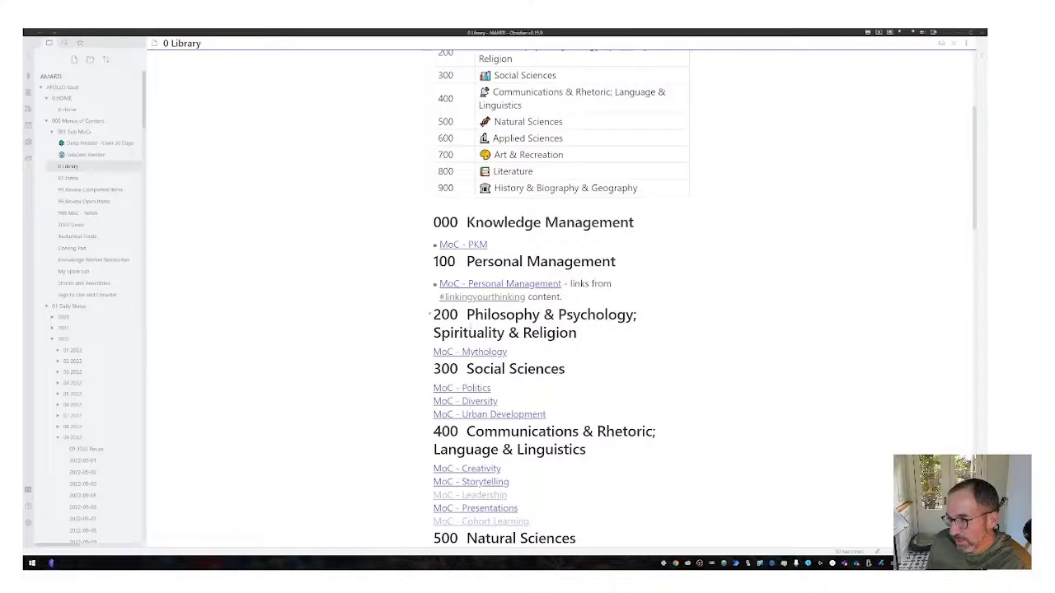
scroll("down", 3)
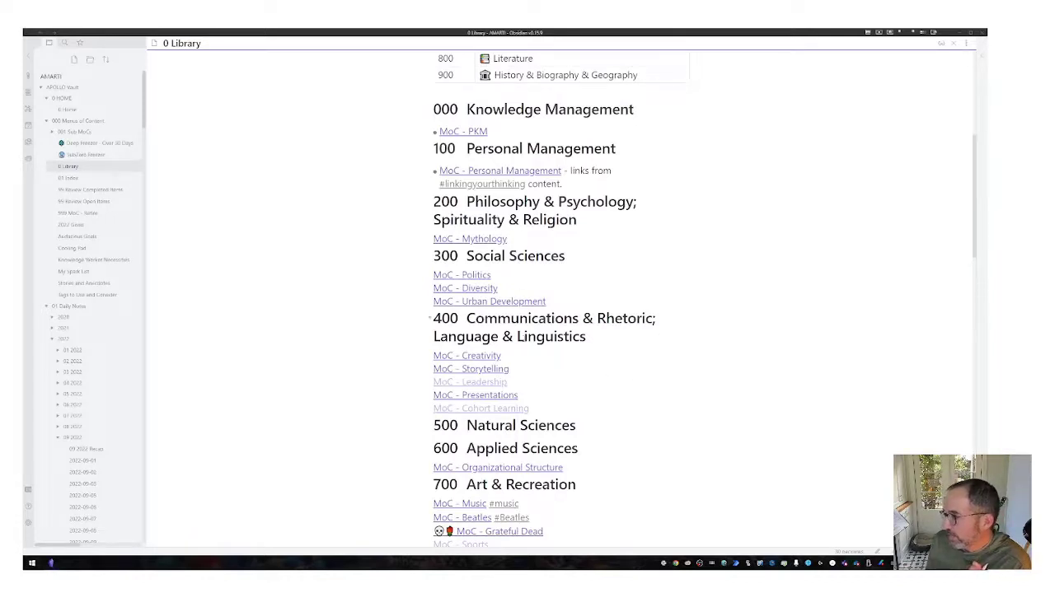
left_click(467, 355)
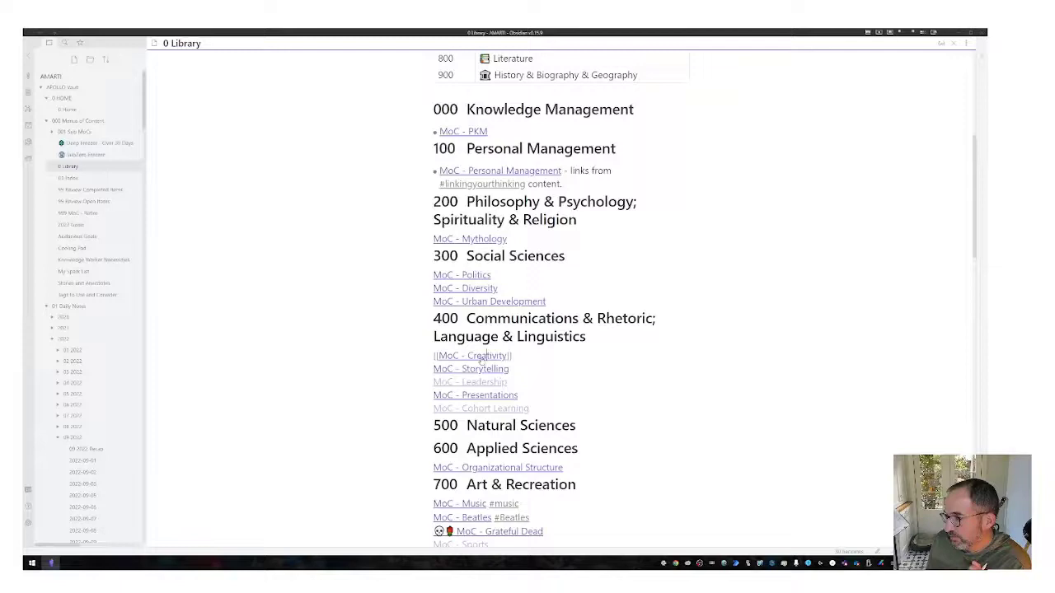
Open MoC - Creativity and read its Definition, Types, Purpose and Process sections
left_click(472, 355)
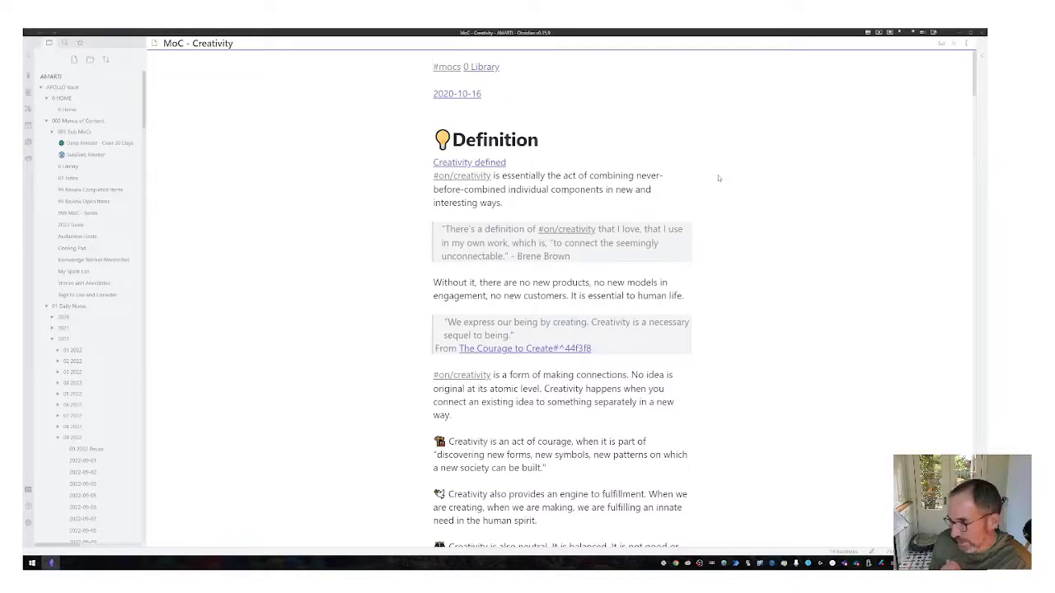
scroll("down", 3)
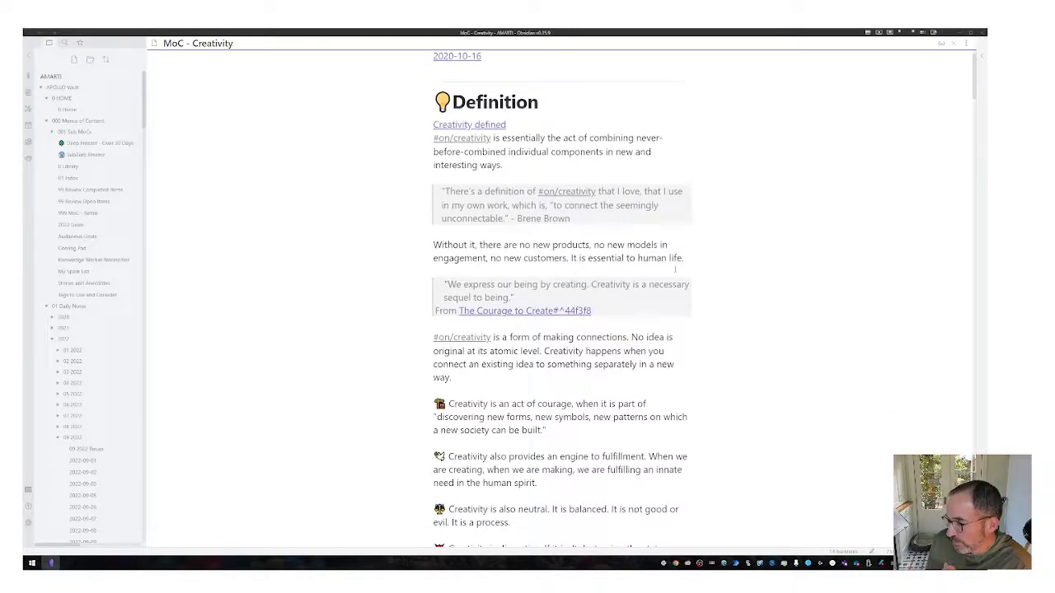
scroll("down", 3)
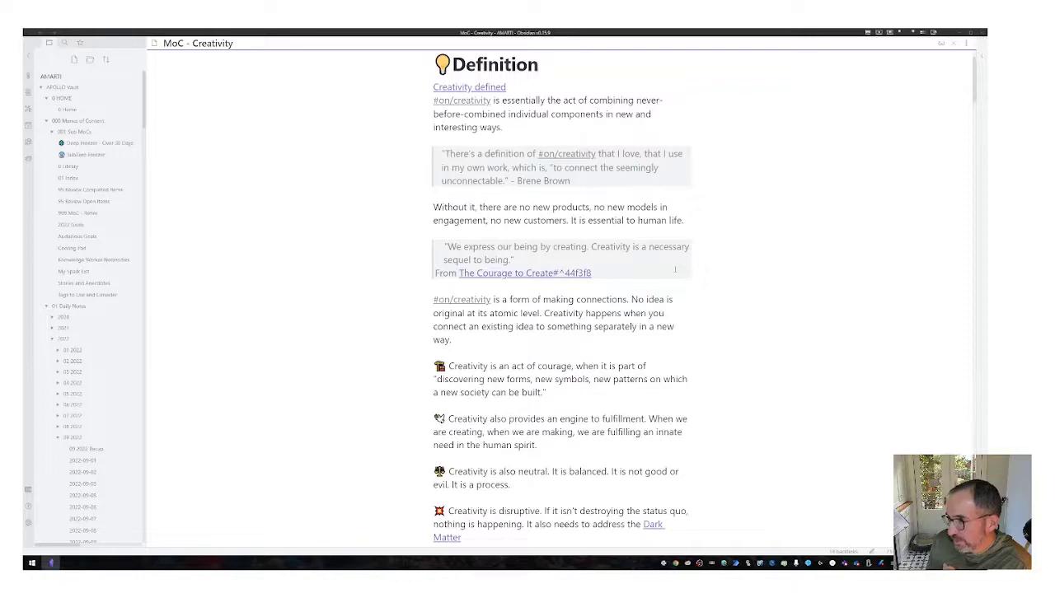
scroll("down", 3)
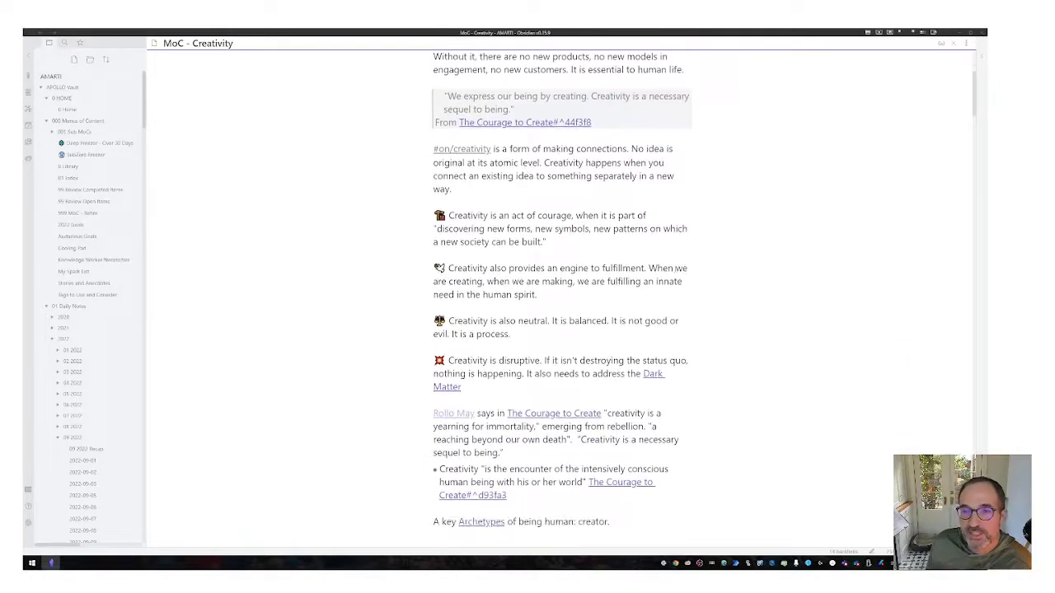
scroll("down", 3)
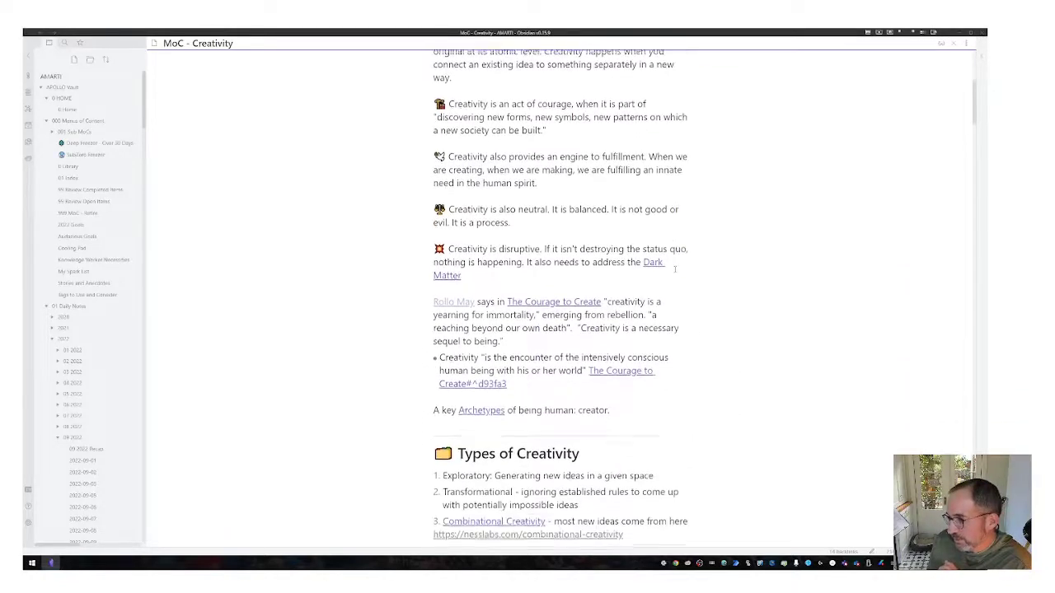
scroll("down", 3)
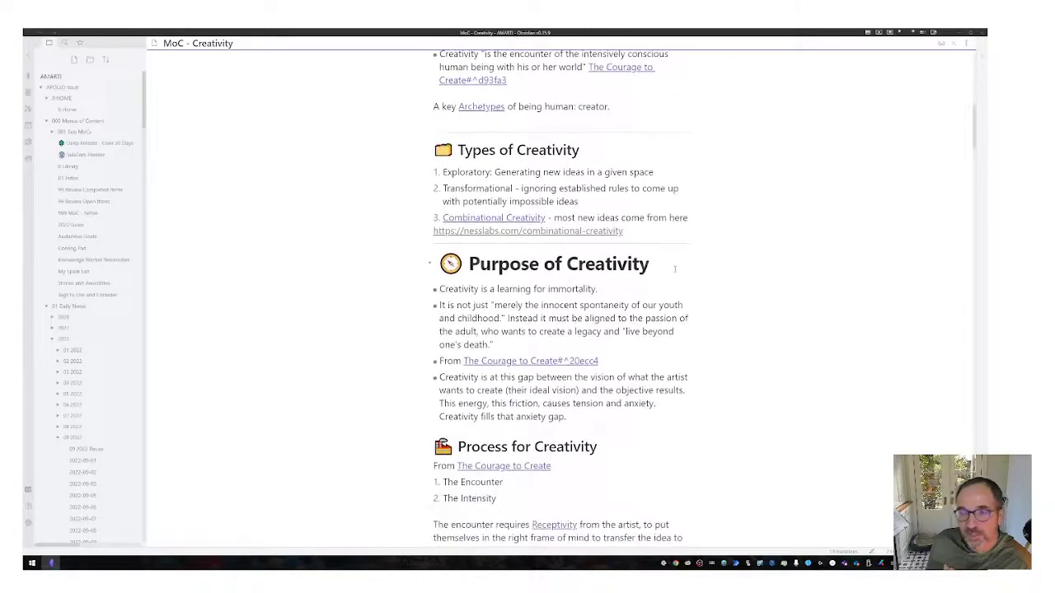
scroll("down", 3)
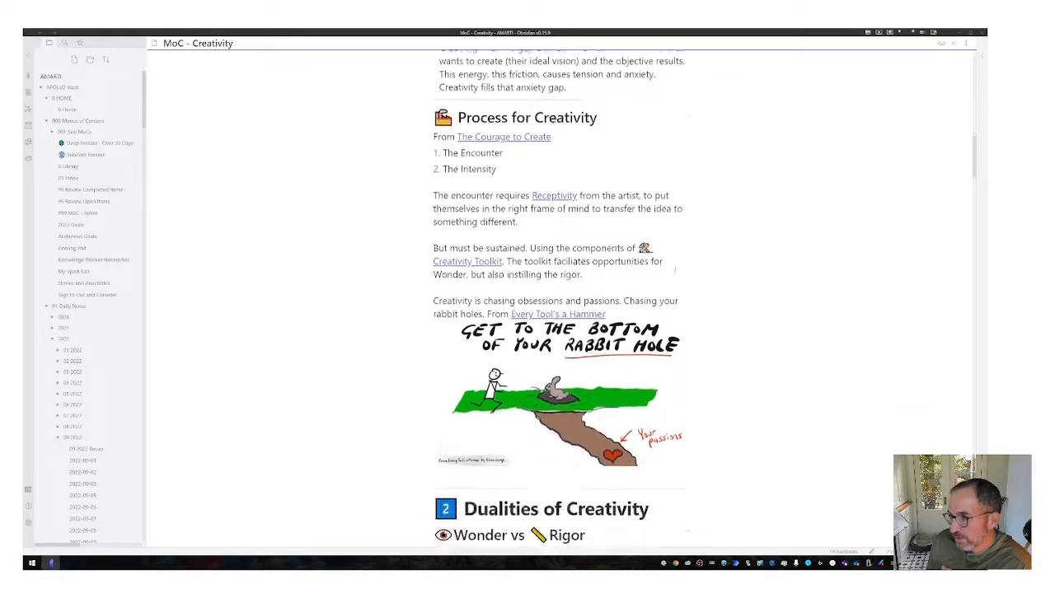
scroll("down", 3)
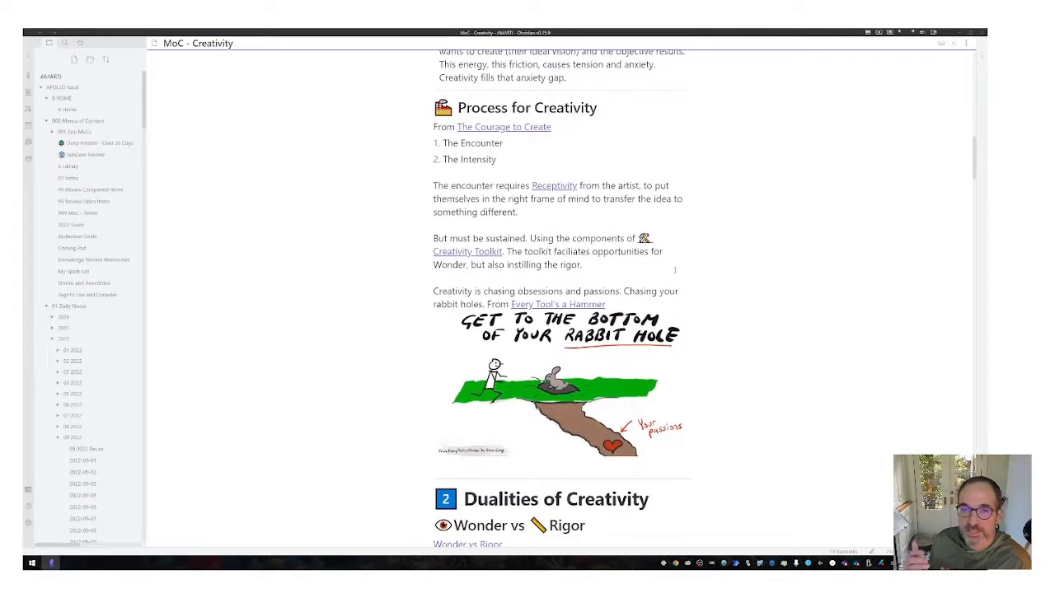